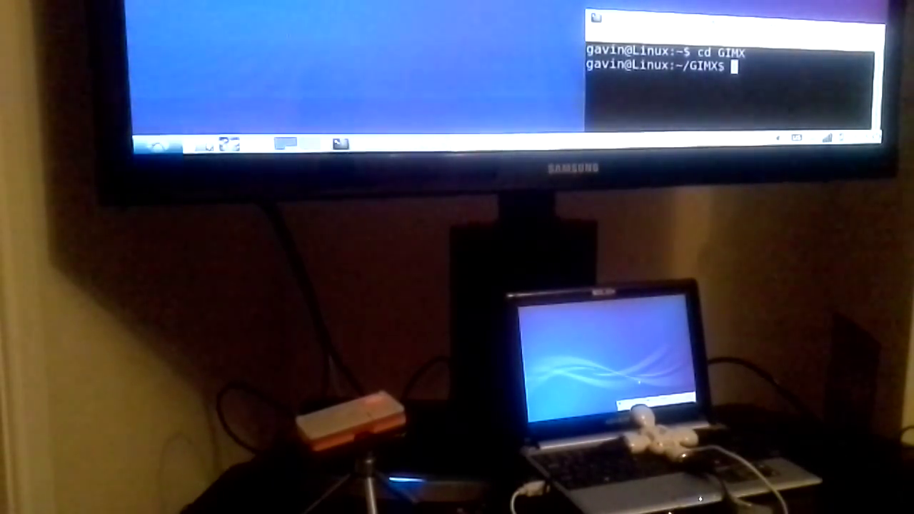
Step: Run 'sudo service bluetooth stop' and submit the administrator password to proceed
text(sudo service bluetooth stop)
text(sudo ./gimx-ps4-helper.sh)
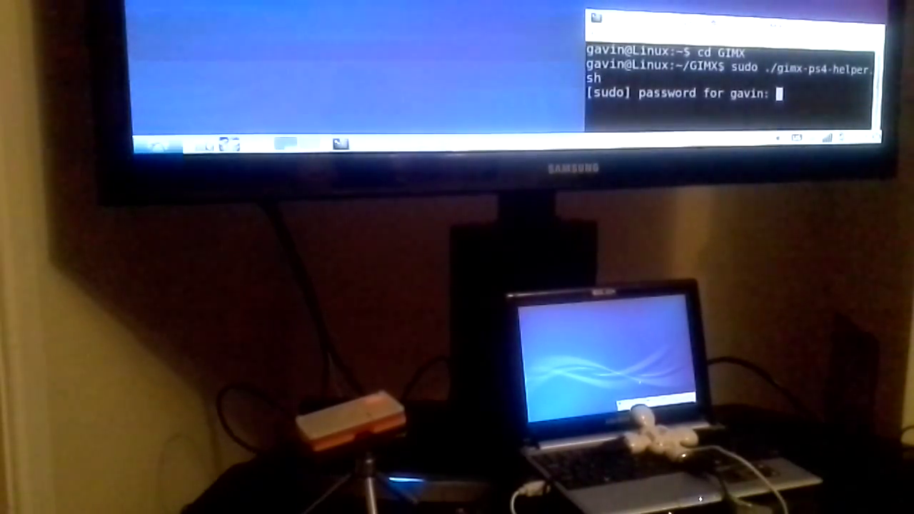
key(Return)
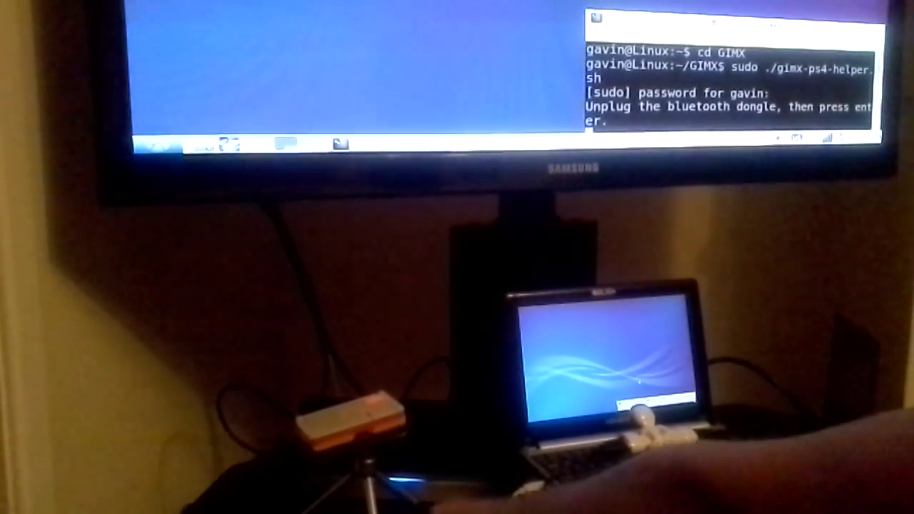